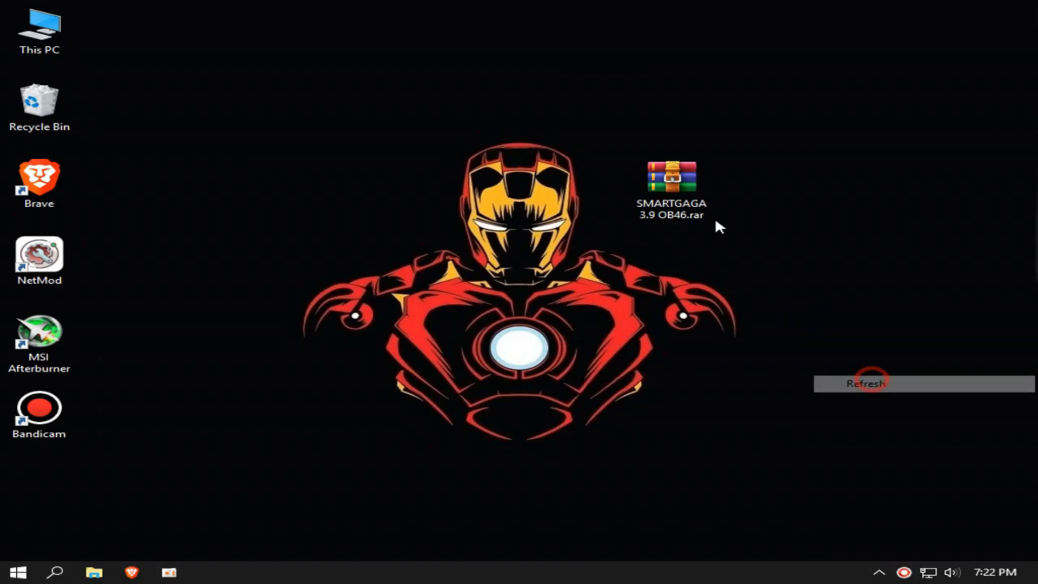
- Extract the SMARTGAGA 3.9 OB46 archive into C:\Program Files (x86) via WinRAR's Extract files
left_click(670, 185)
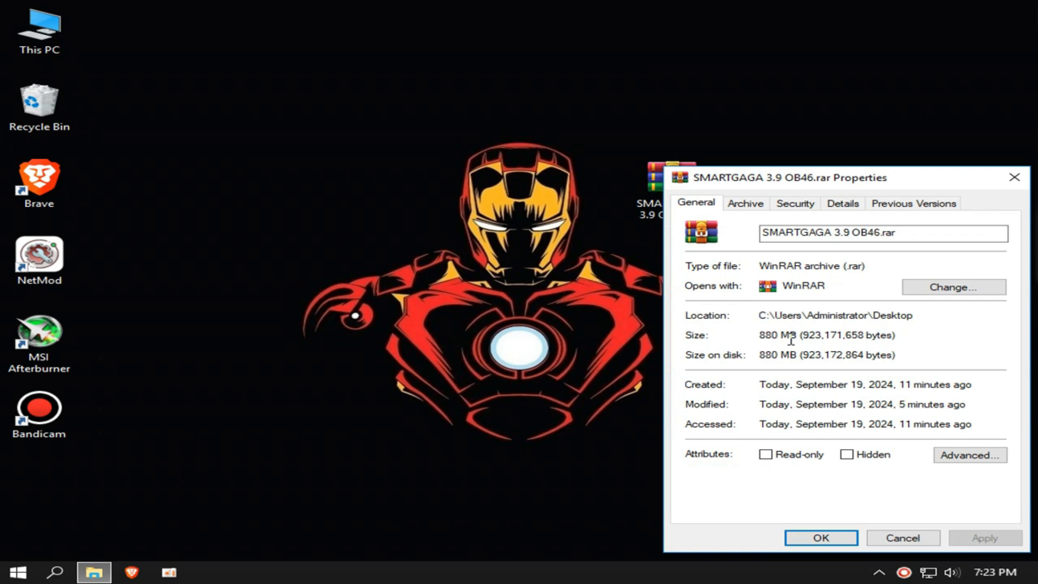
left_click(819, 537)
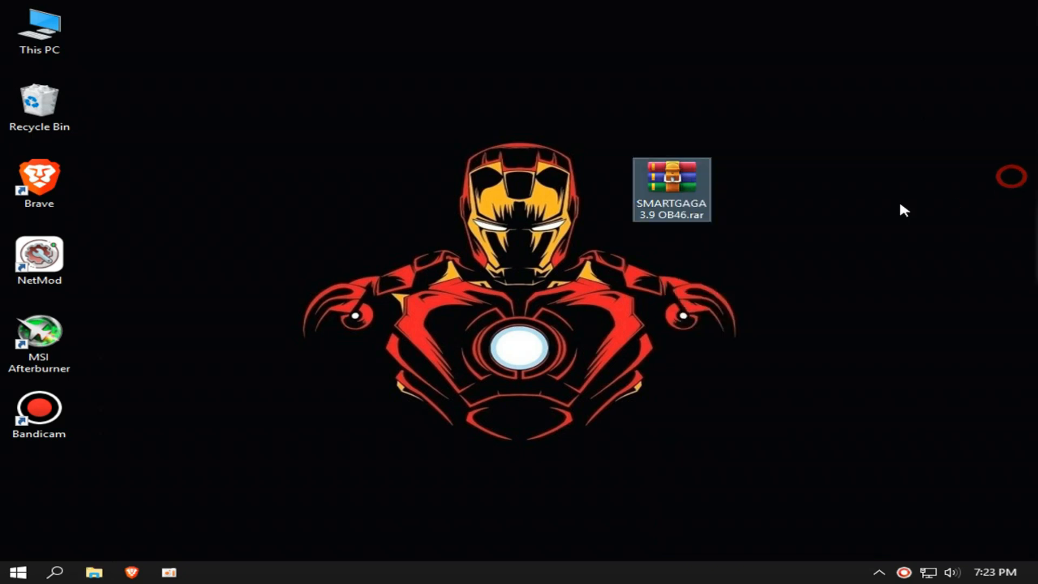
right_click(671, 190)
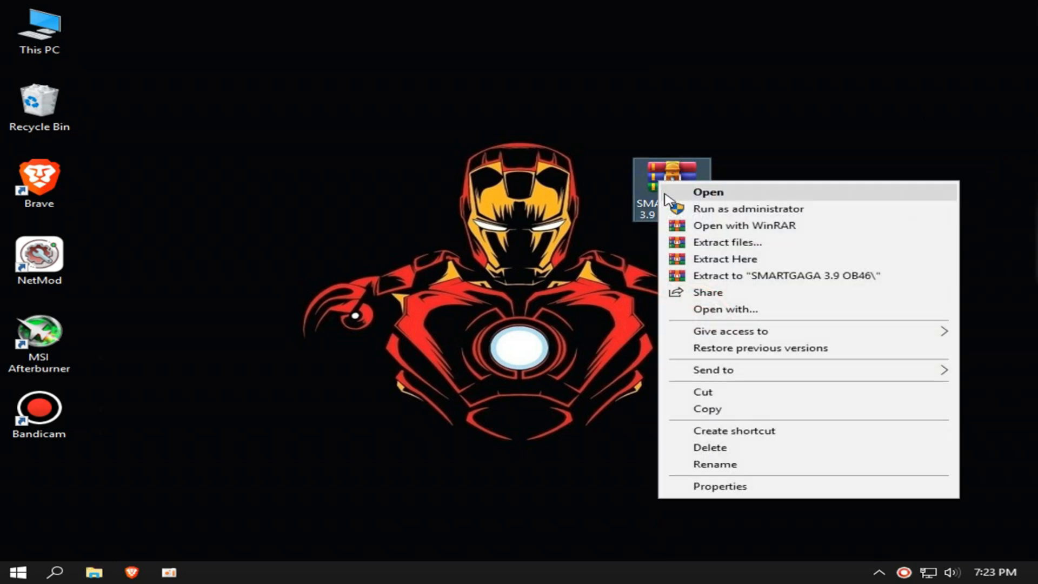
left_click(725, 241)
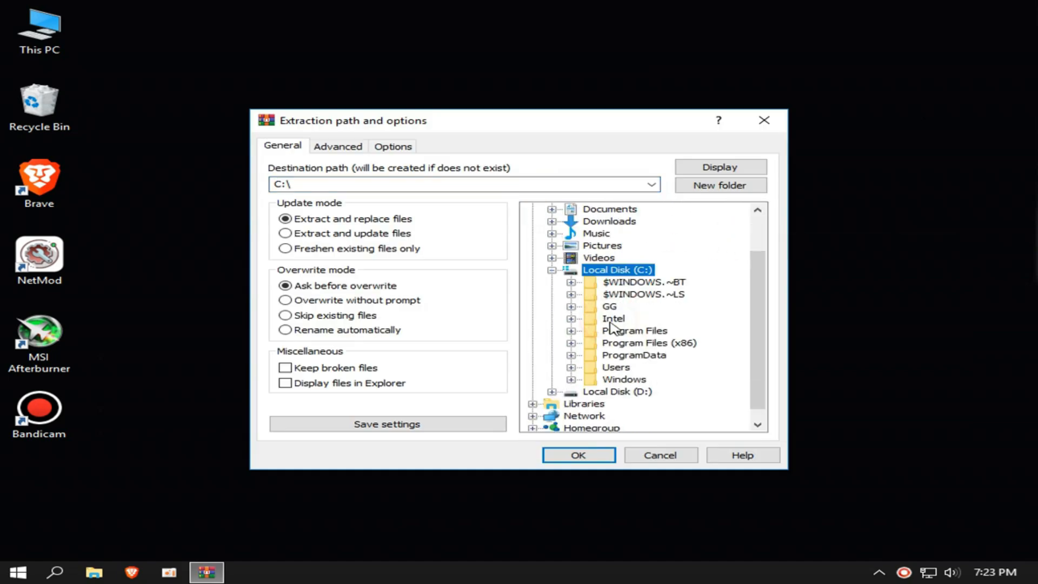
left_click(649, 331)
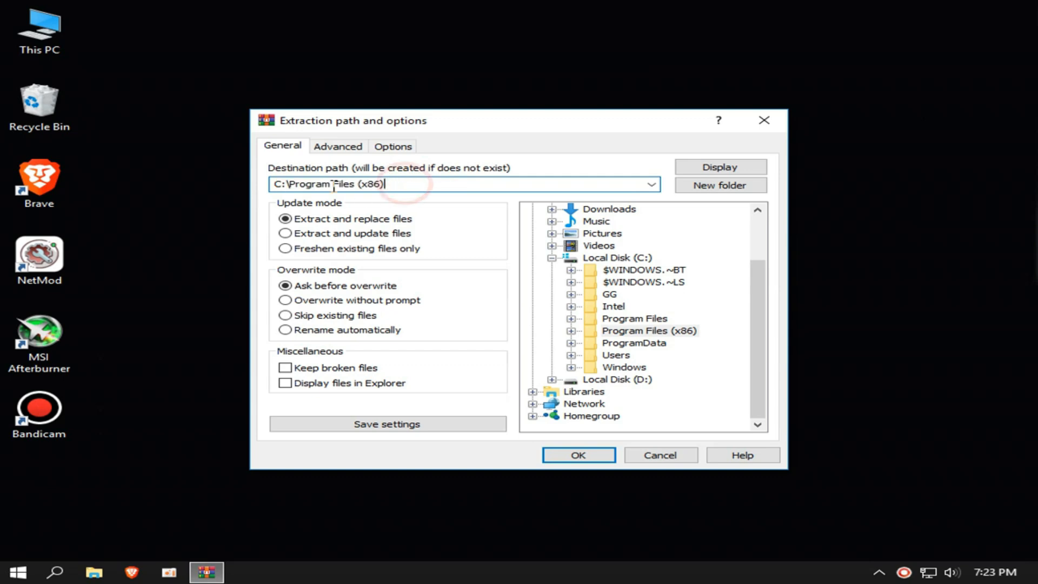
left_click(578, 455)
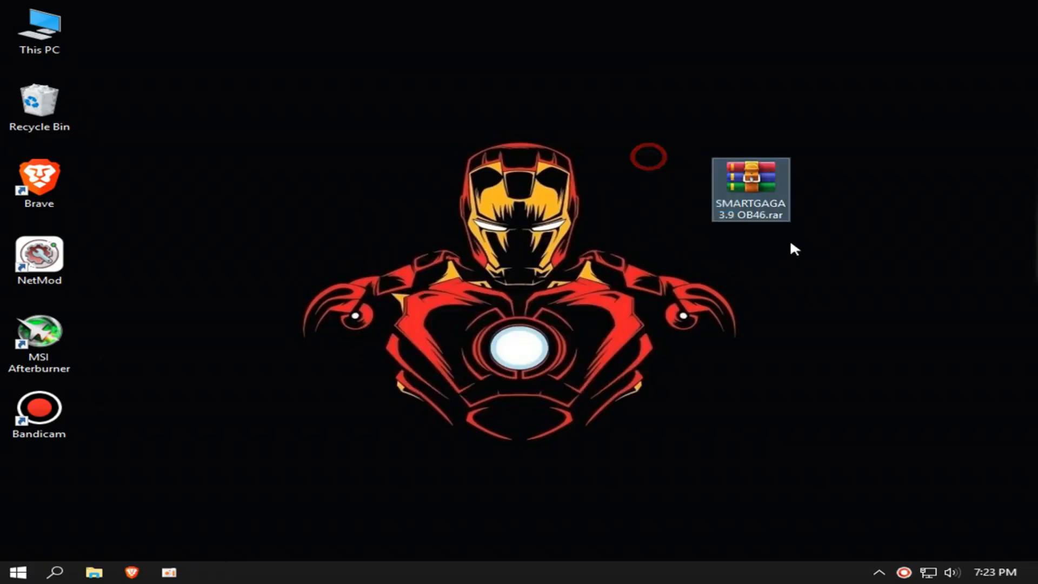
- Navigate from This PC to C:\Program Files (x86)\SmartGaGa\ProjectTitan\Engine
left_click(39, 106)
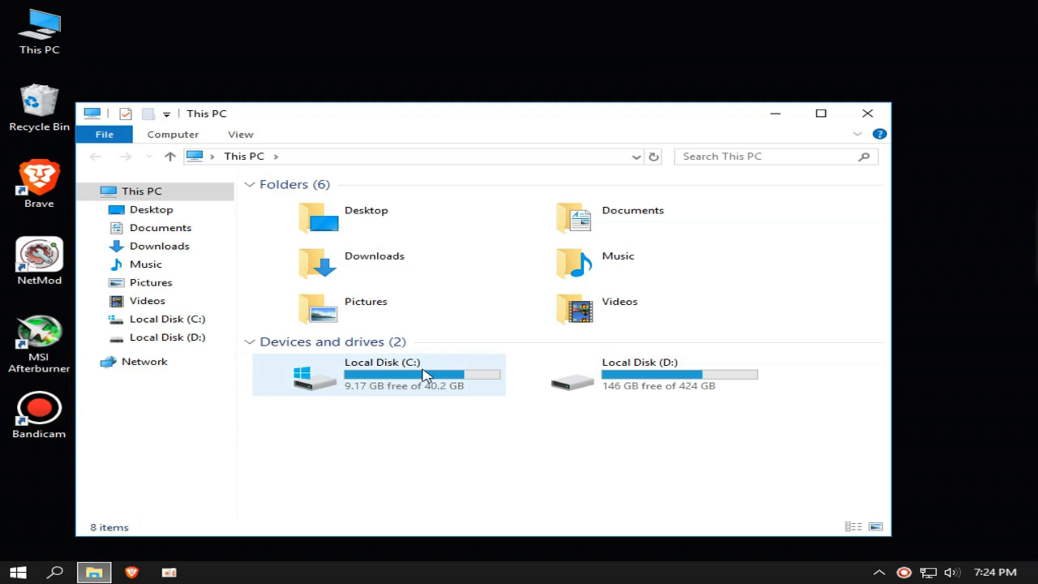
double_click(381, 374)
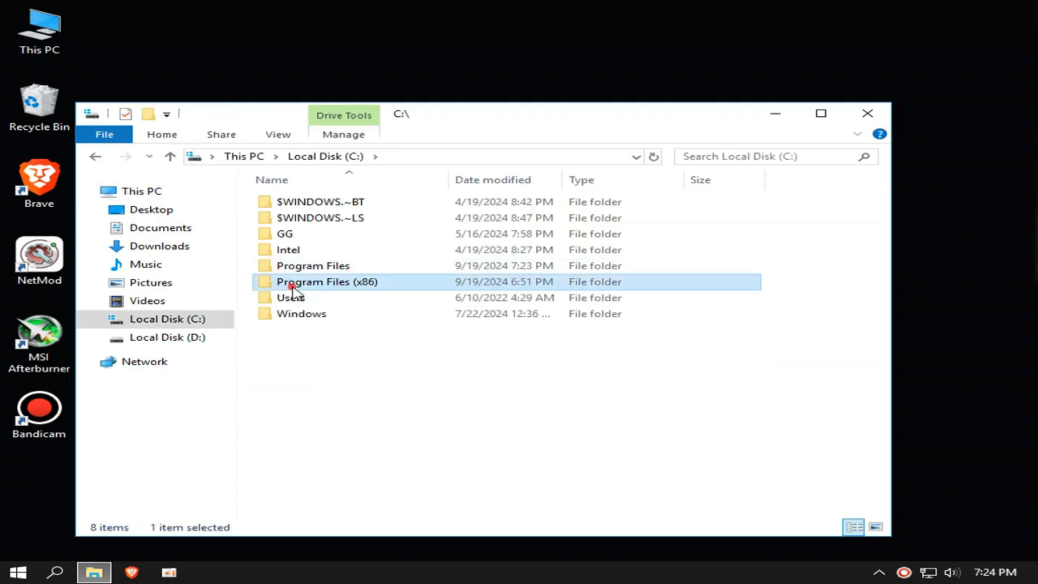
double_click(327, 281)
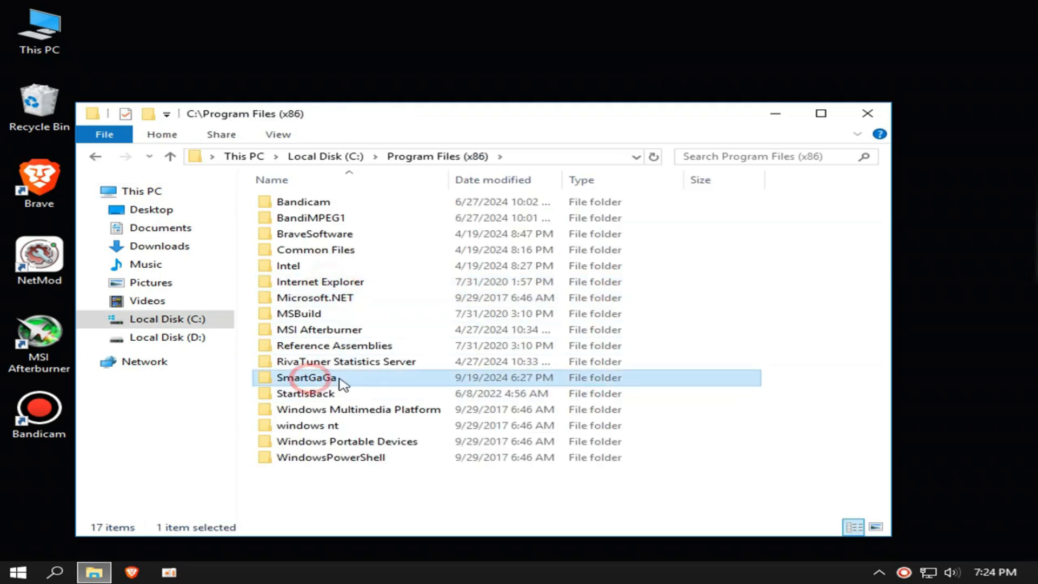
double_click(307, 376)
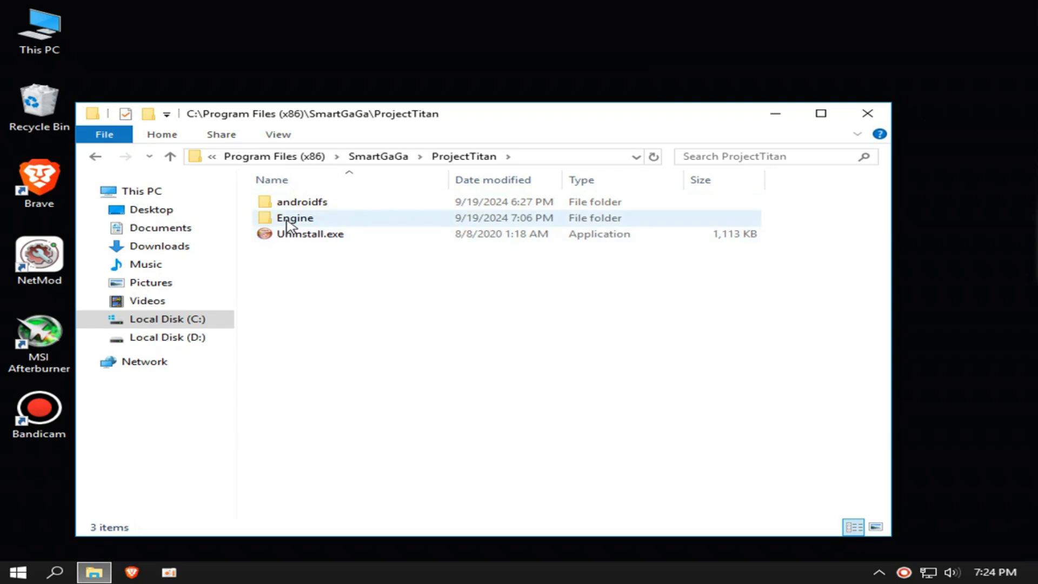
double_click(294, 217)
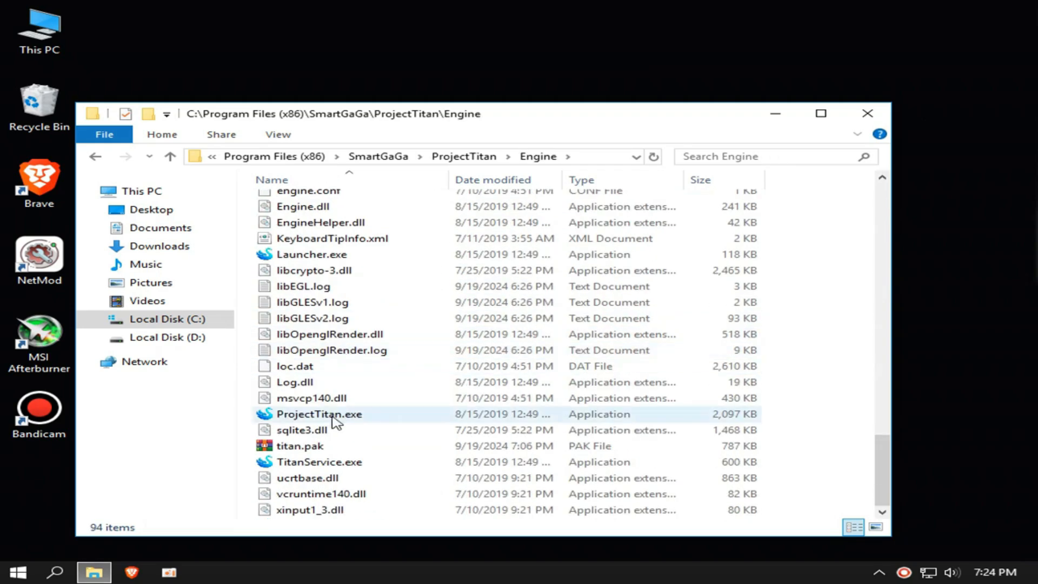
- Send a ProjectTitan.exe shortcut to the desktop and close the Engine folder window
right_click(320, 414)
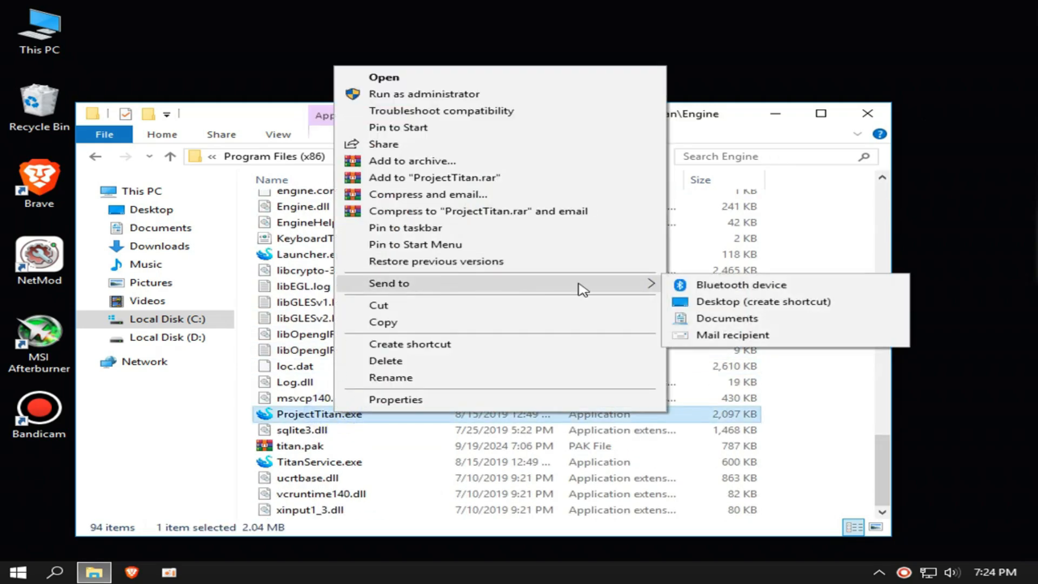
left_click(762, 302)
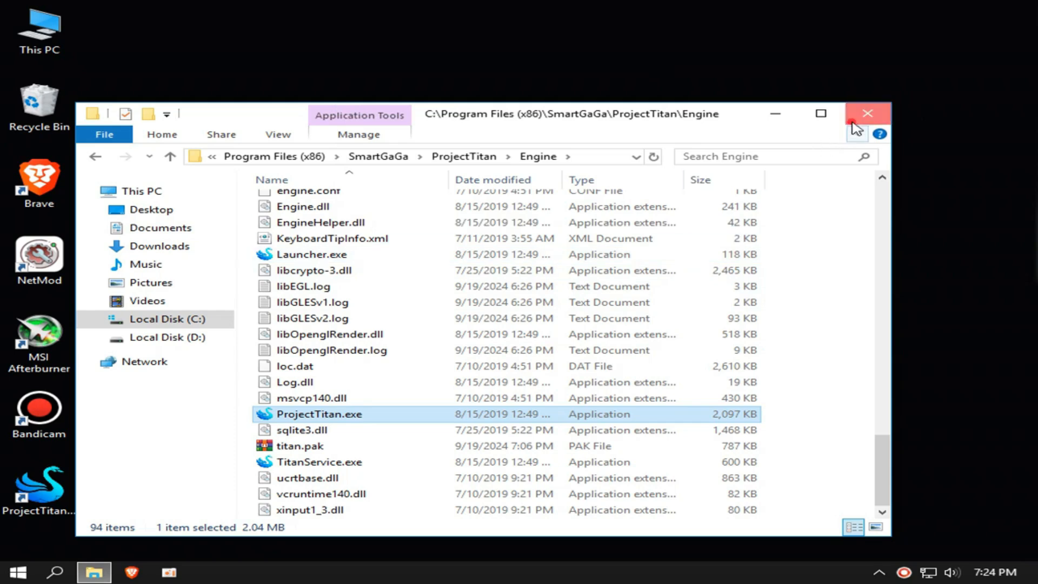
left_click(867, 113)
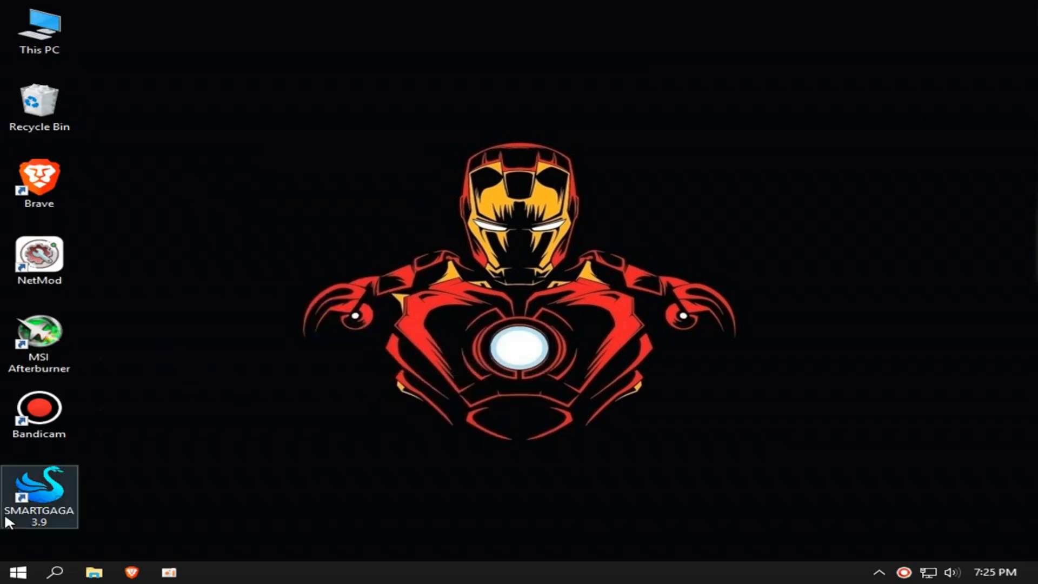
- Launch SmartGaGa 3.9 from the desktop shortcut and show its main options menu
double_click(39, 496)
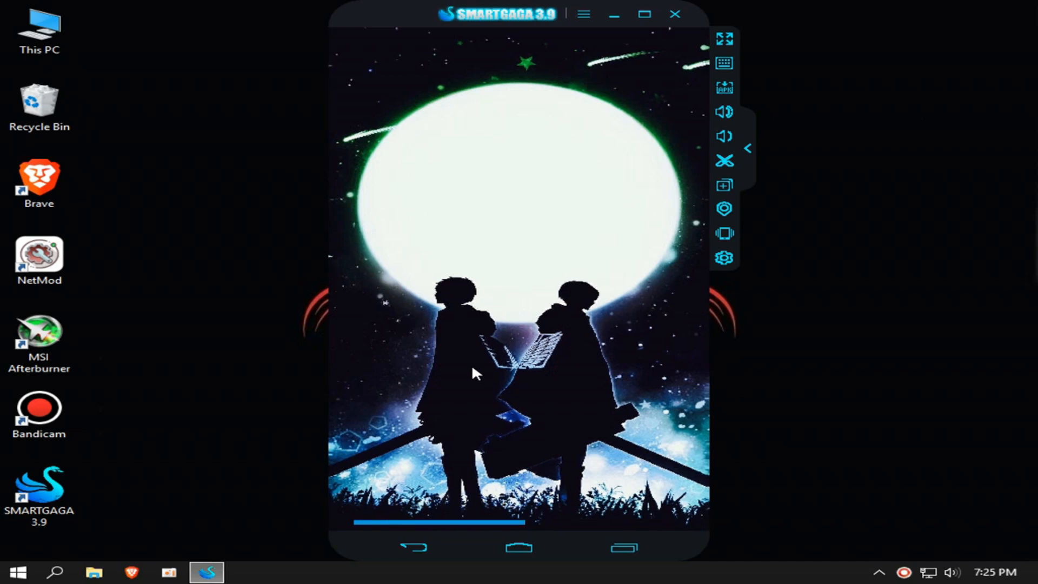
mouse_move(569, 341)
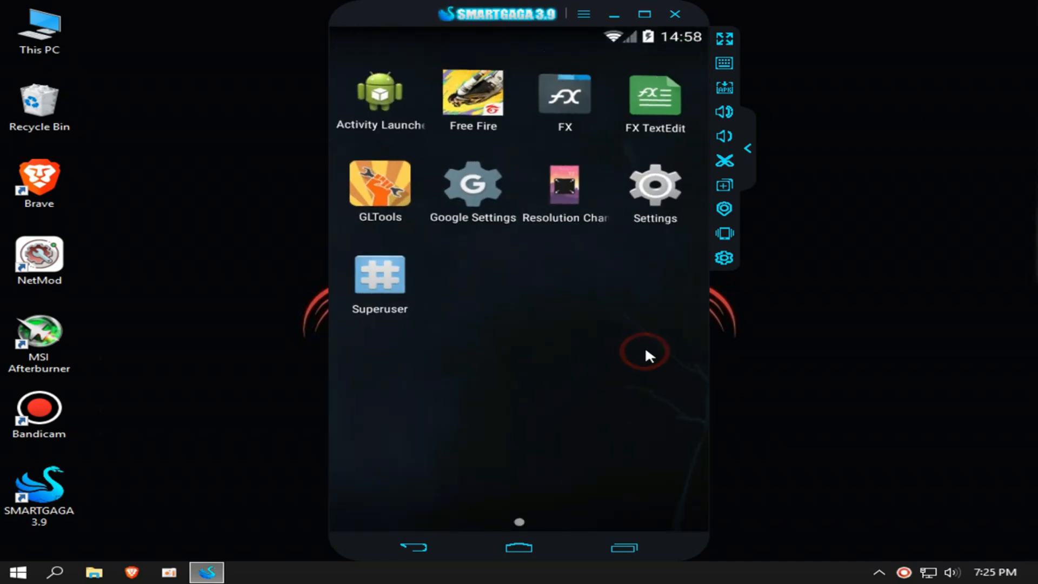
left_click(583, 14)
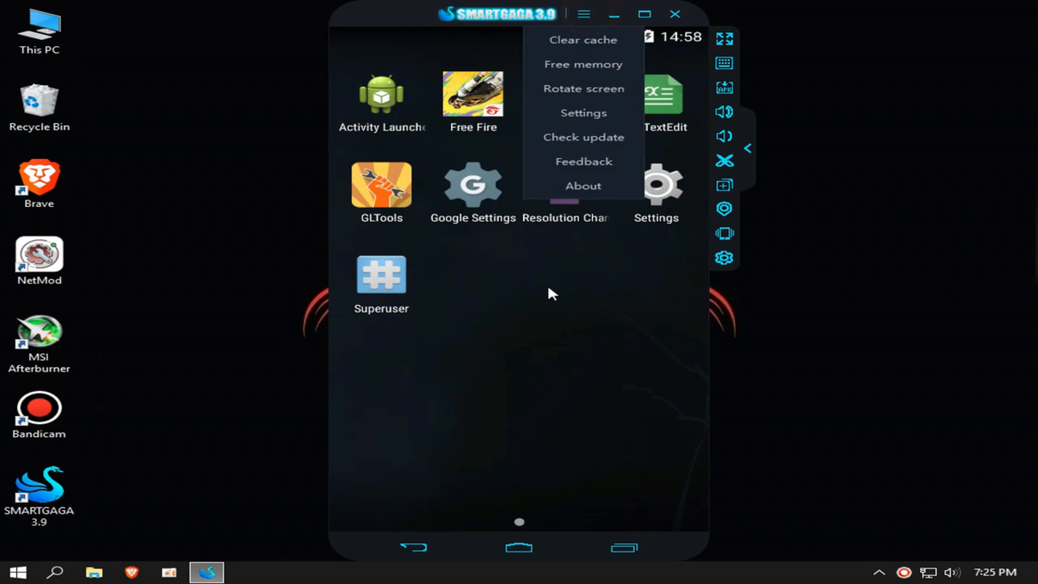
- In Advanced settings, choose the 960x540 (DPI 160) resolution and a CPU core count
left_click(583, 112)
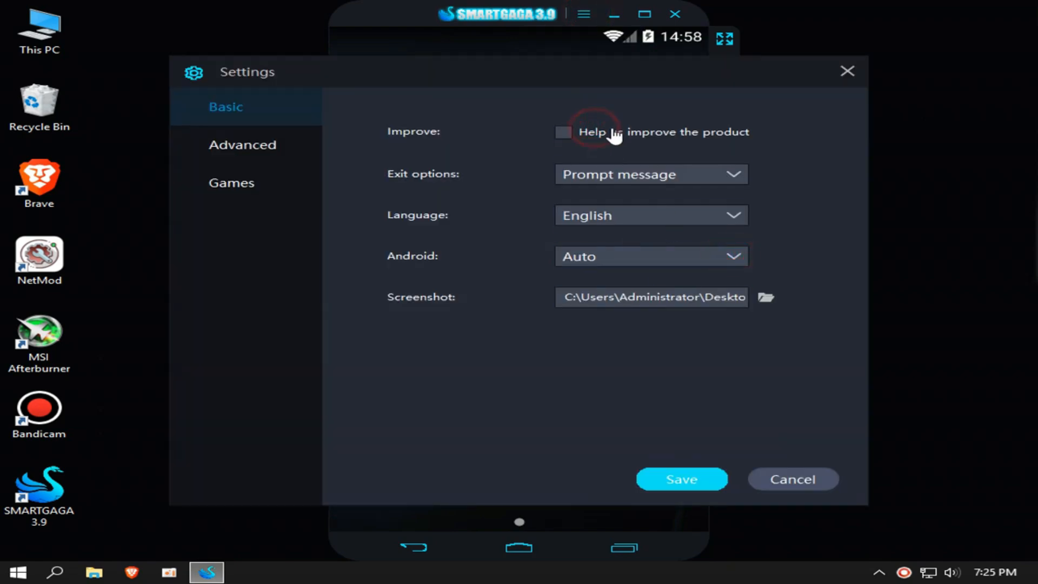
left_click(243, 144)
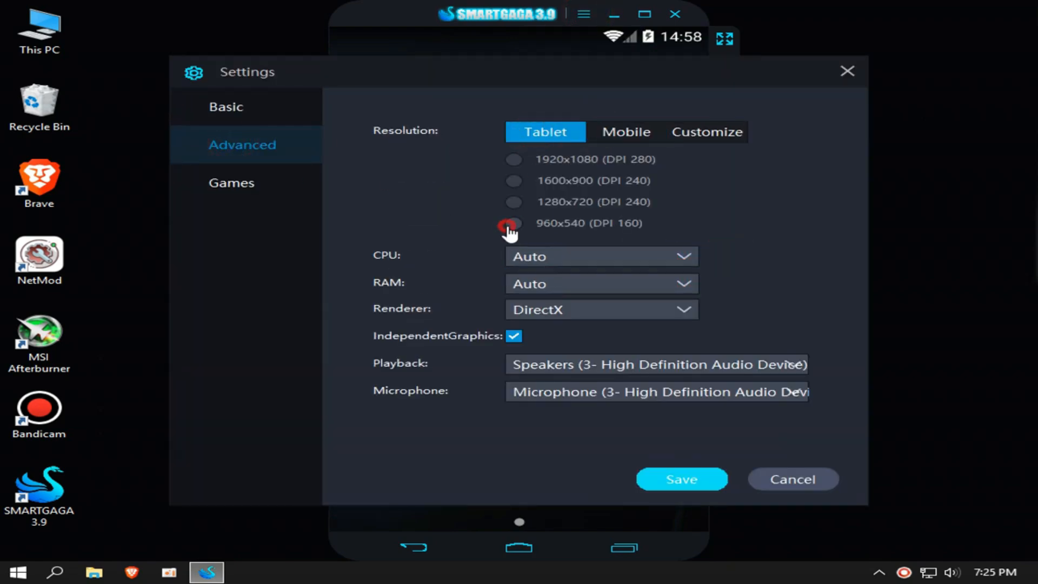
left_click(600, 256)
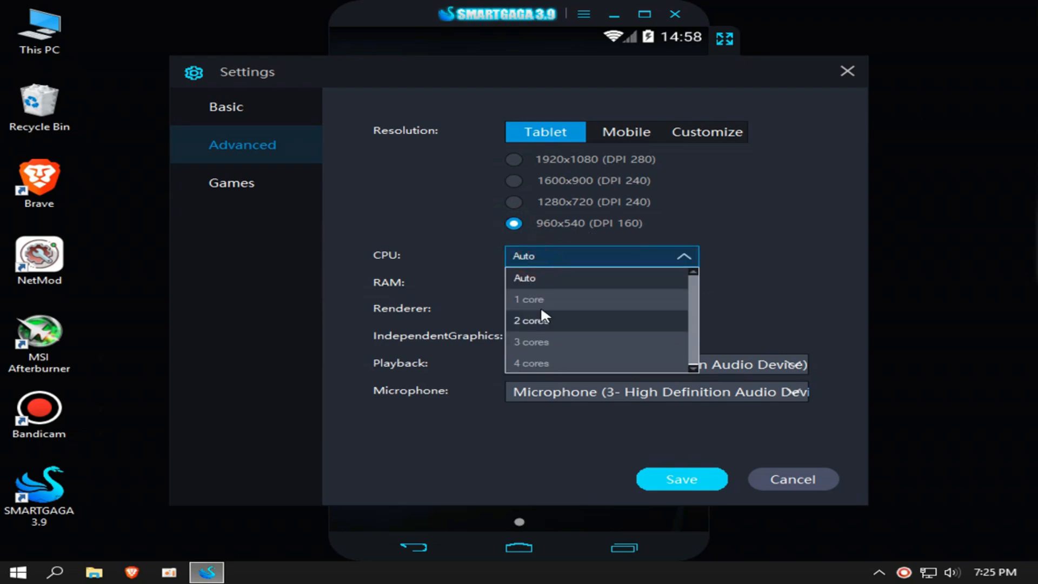
left_click(524, 278)
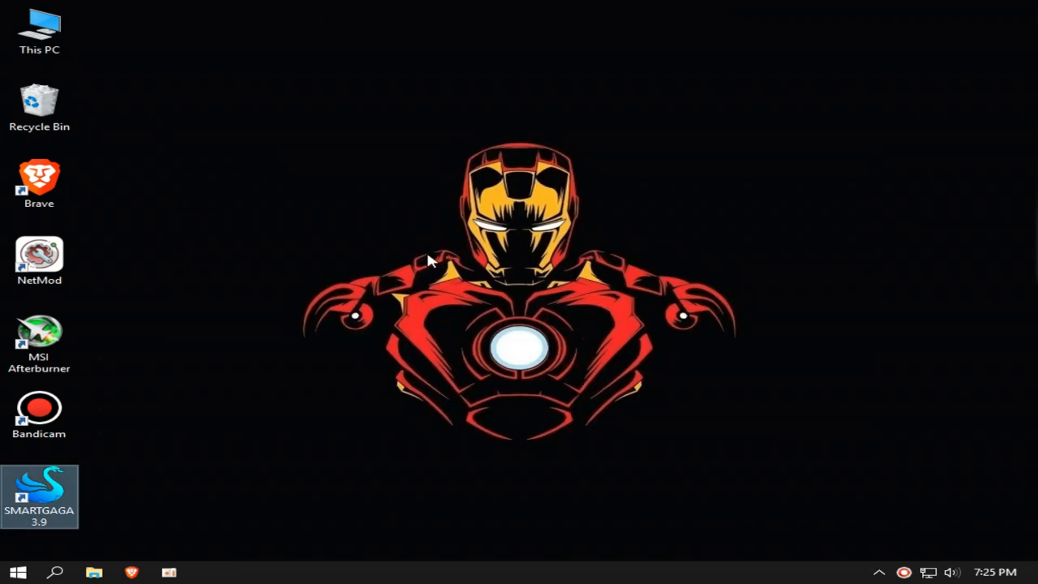
- Relaunch the emulator and dismiss the keymapping tips with 'Don't pop up next time' ticked
double_click(39, 495)
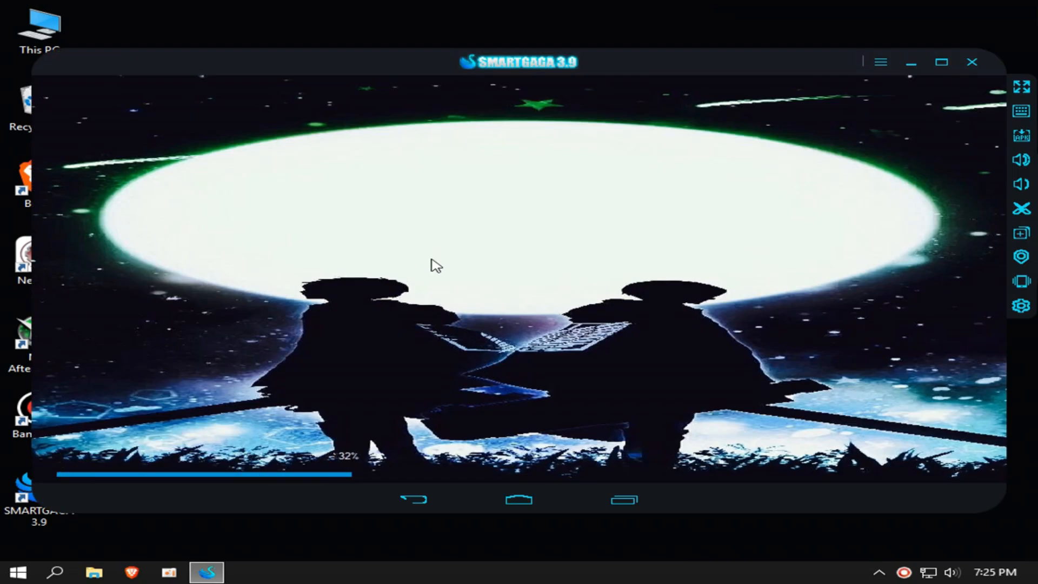
mouse_move(573, 443)
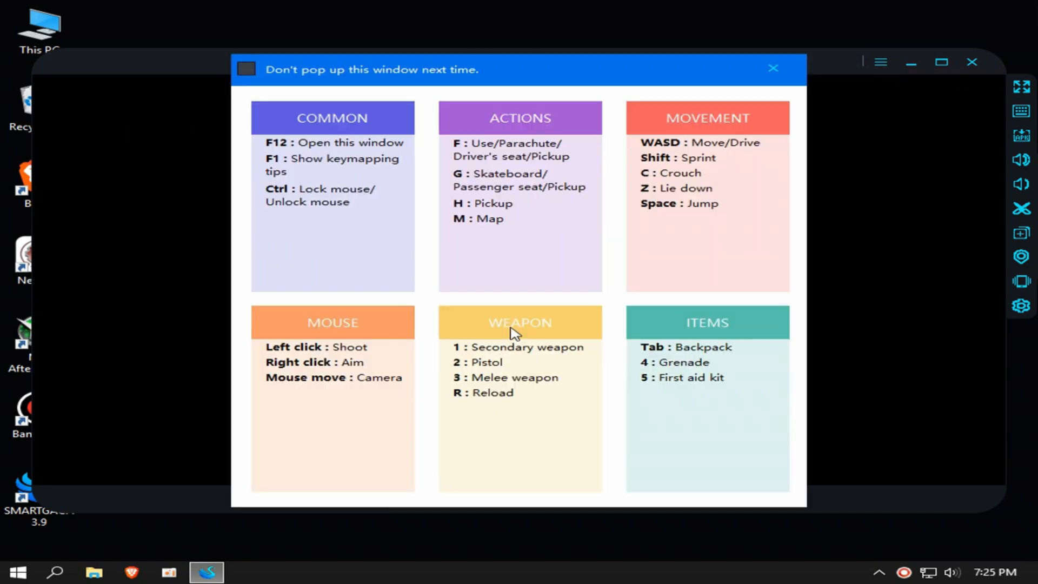
left_click(246, 69)
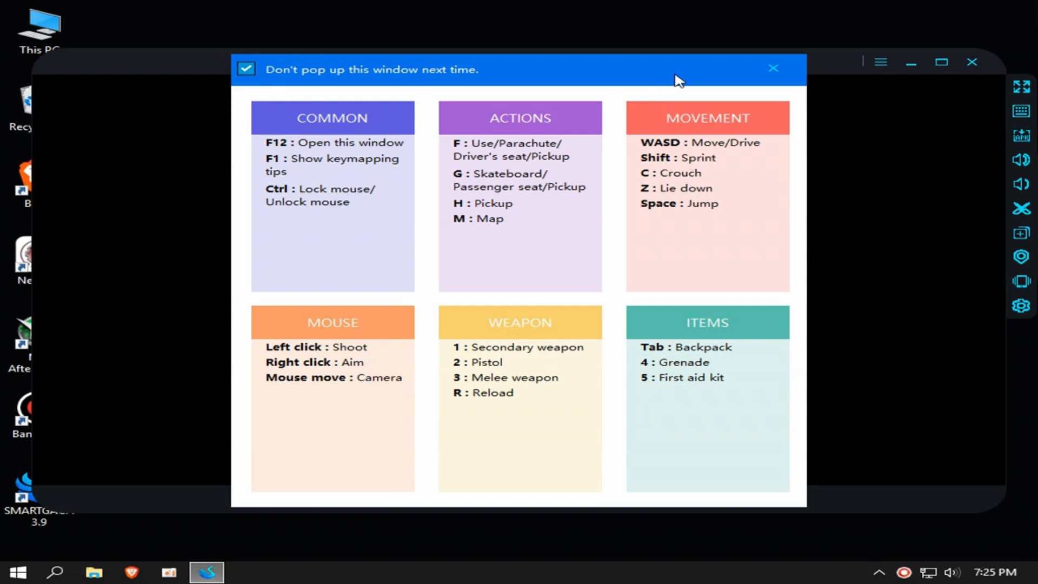
left_click(772, 67)
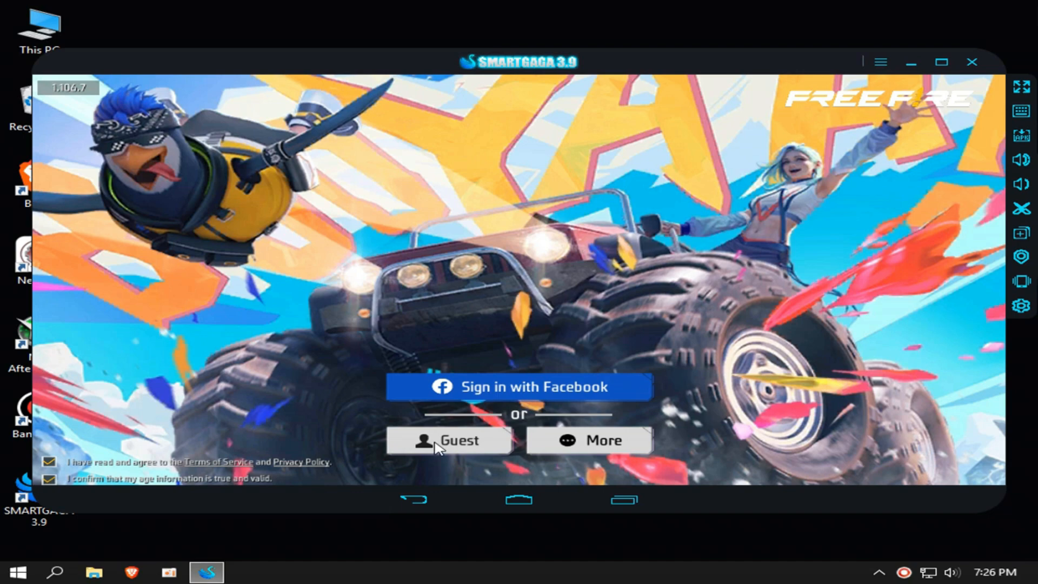
- Sign in to Free Fire as a guest, then leave it for the Activity Launcher app list
left_click(449, 440)
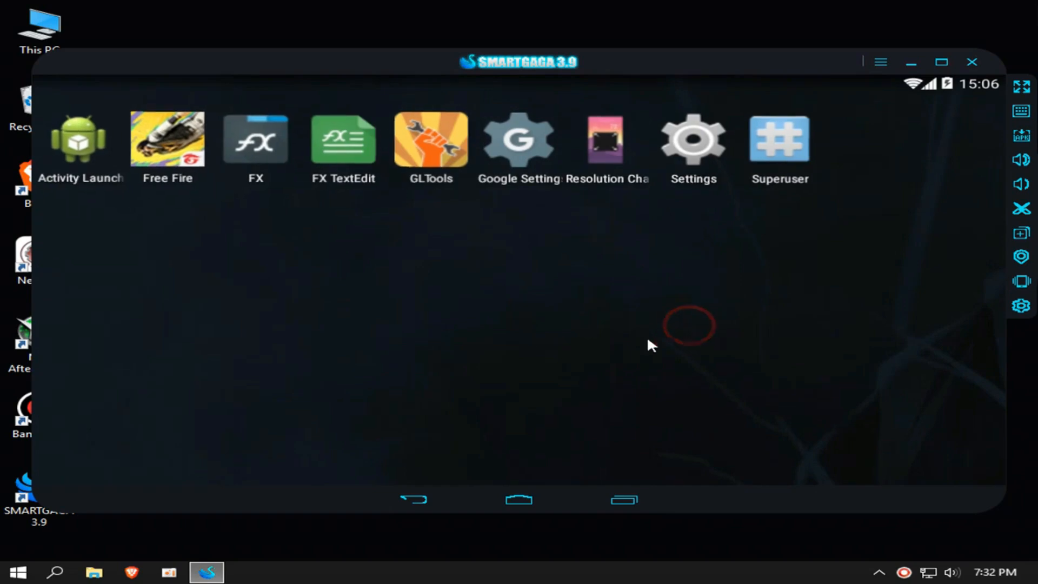
left_click(78, 140)
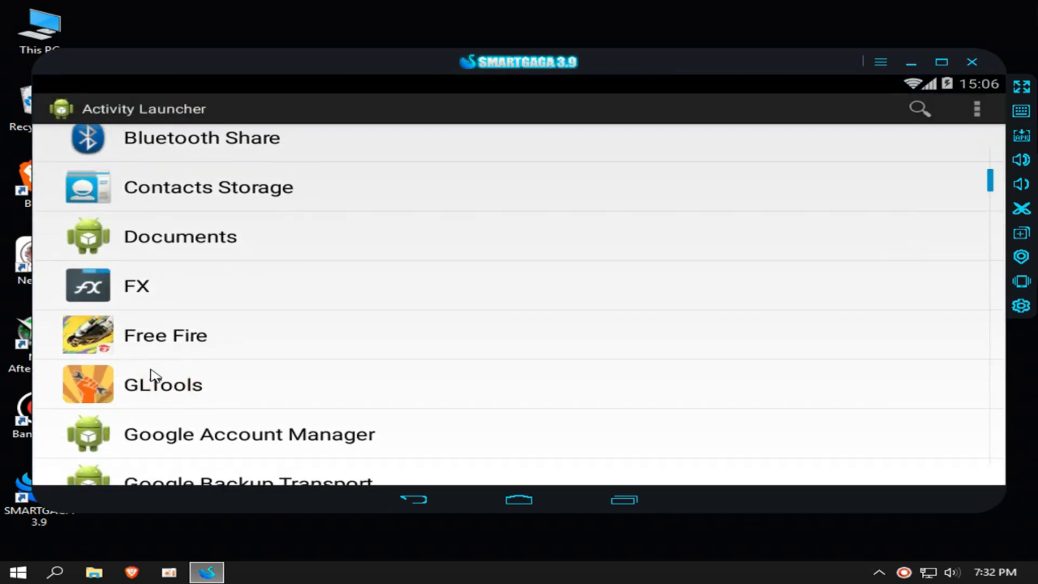
- Go through GLTools' option page for Free Fire from the Activity Launcher
left_click(164, 384)
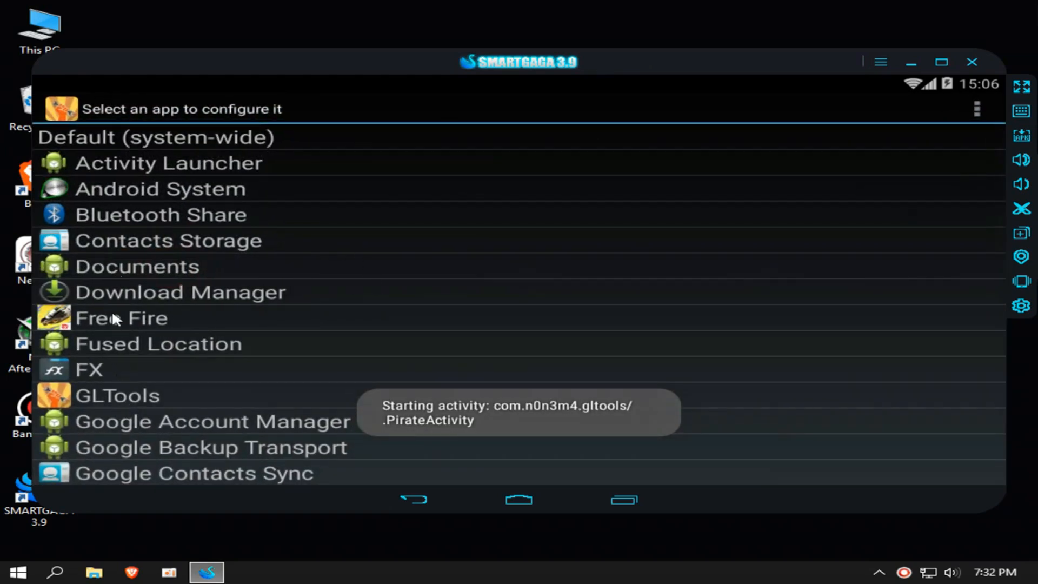
left_click(121, 318)
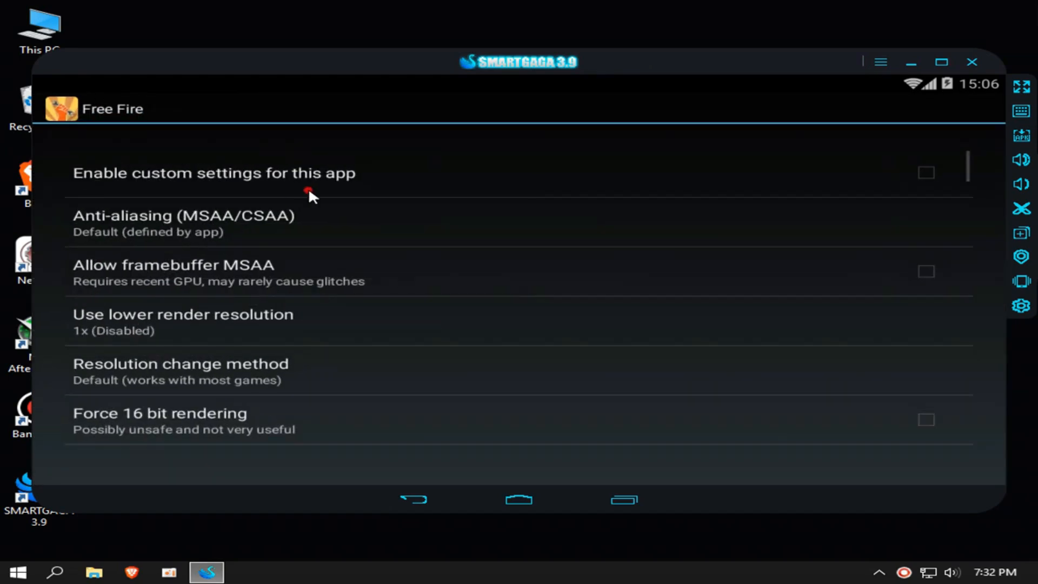
scroll("down", 3)
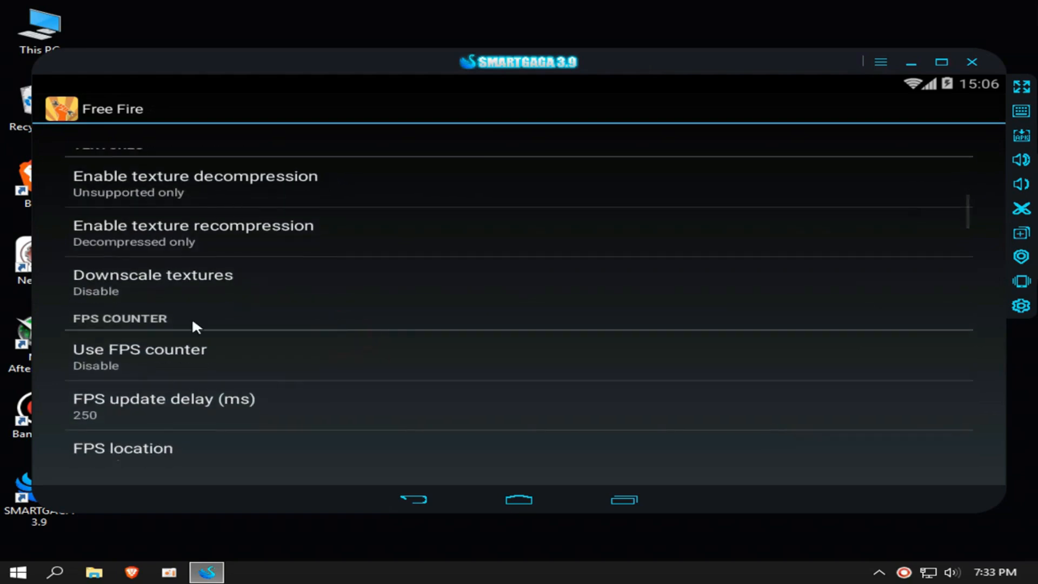
left_click(152, 274)
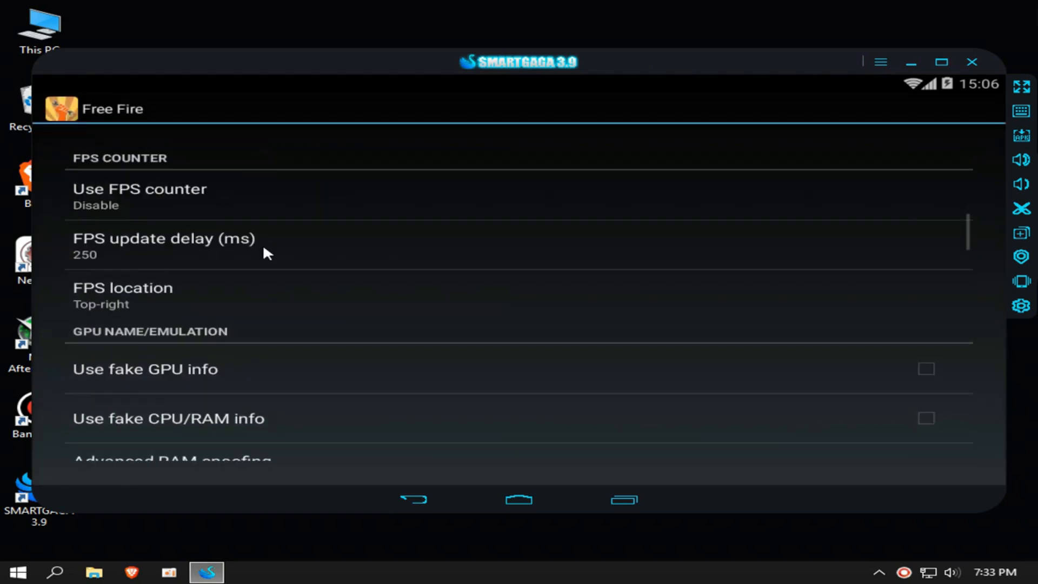
scroll("up", 3)
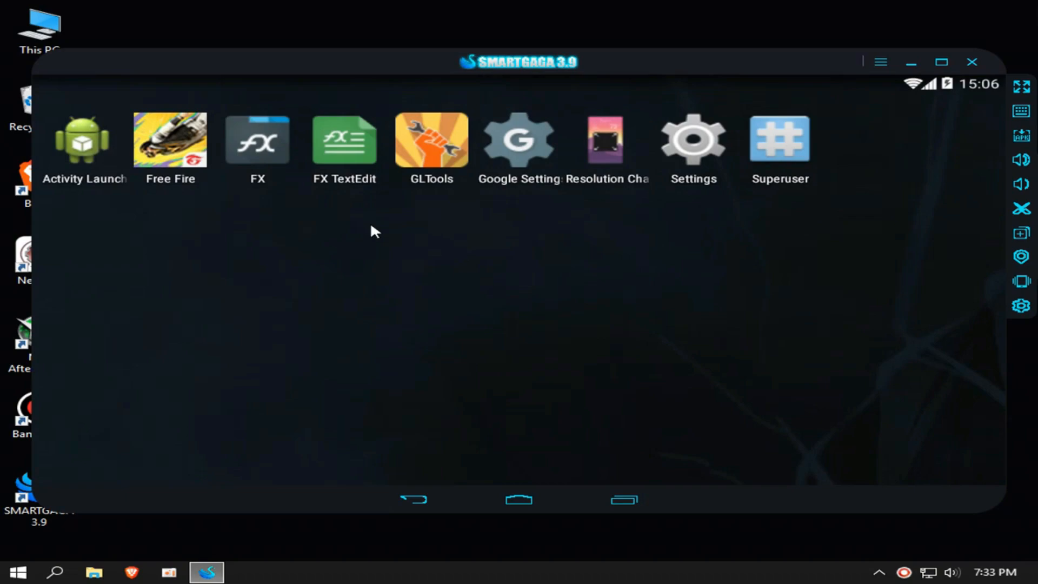
- Launch Free Fire from the home screen so its Garena splash appears
double_click(170, 139)
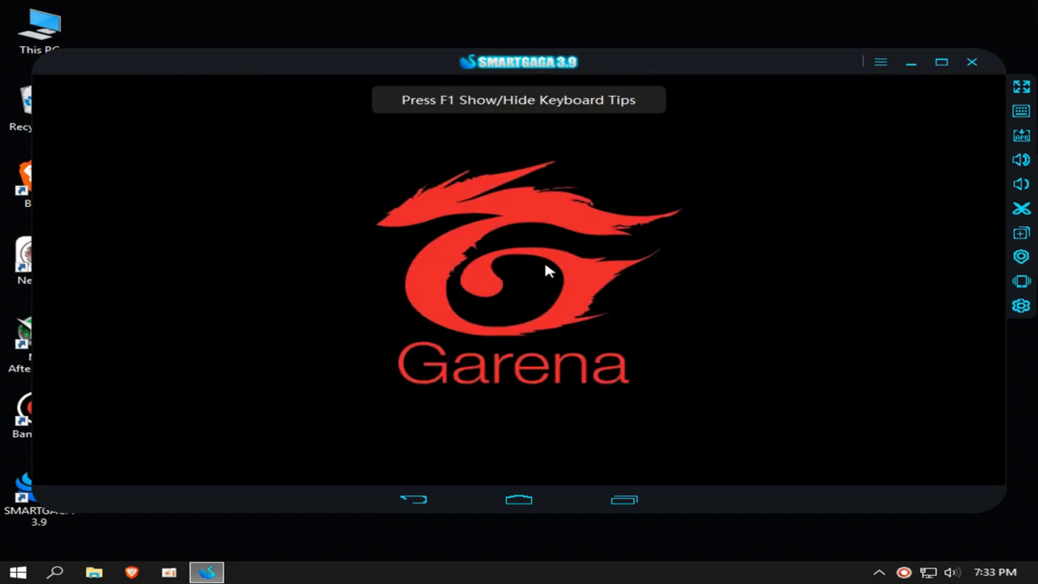